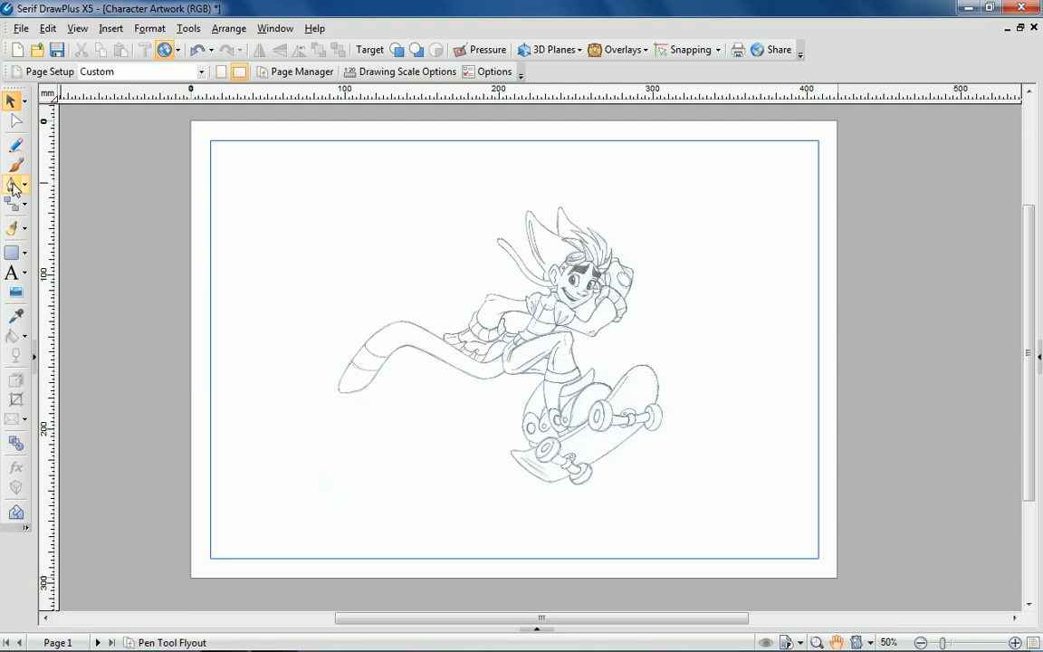
# Switch to the Pen tool for drawing Bézier curves over the shoe.
pyautogui.click(12, 185)
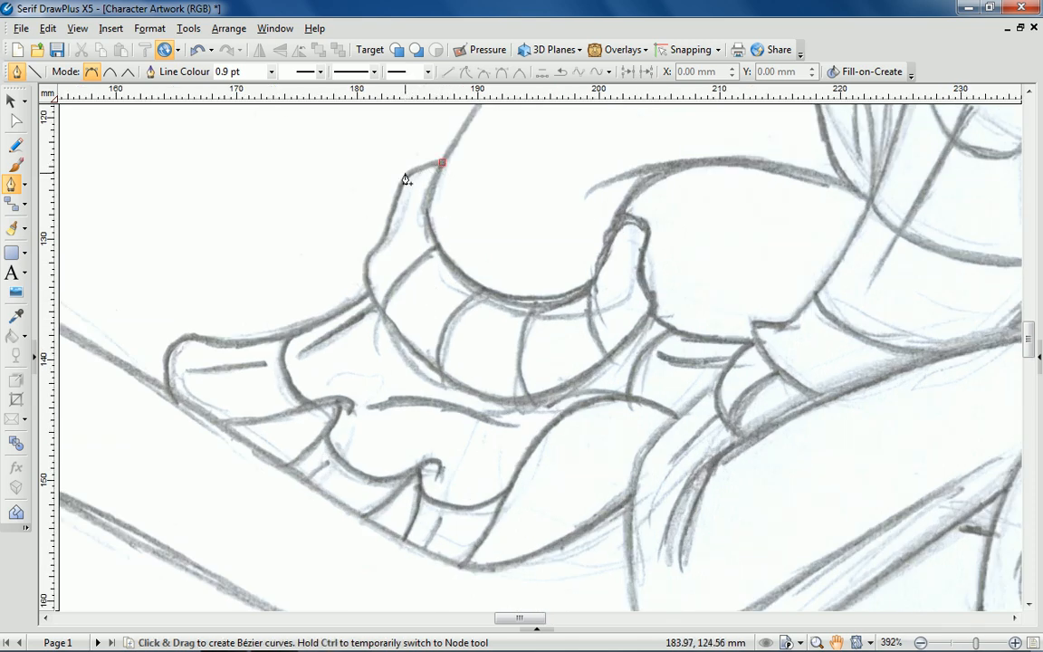
# Trace the shoe outline with four Bézier nodes from top, down the front, around the bottom.
pyautogui.moveTo(441, 163); pyautogui.dragTo(389, 229)
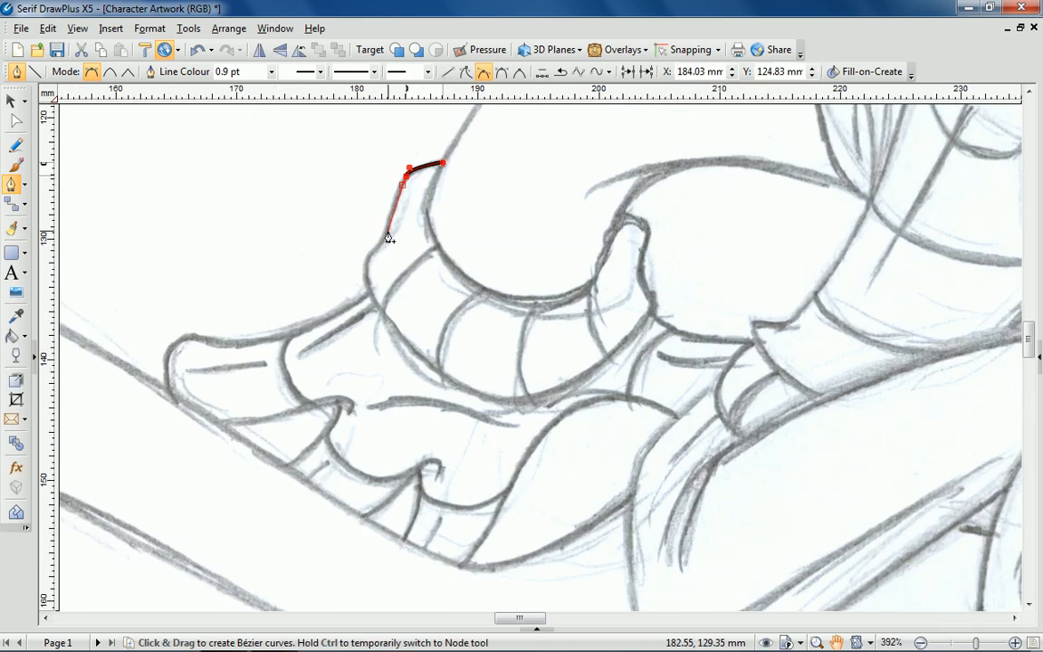
pyautogui.moveTo(387, 237); pyautogui.dragTo(366, 278)
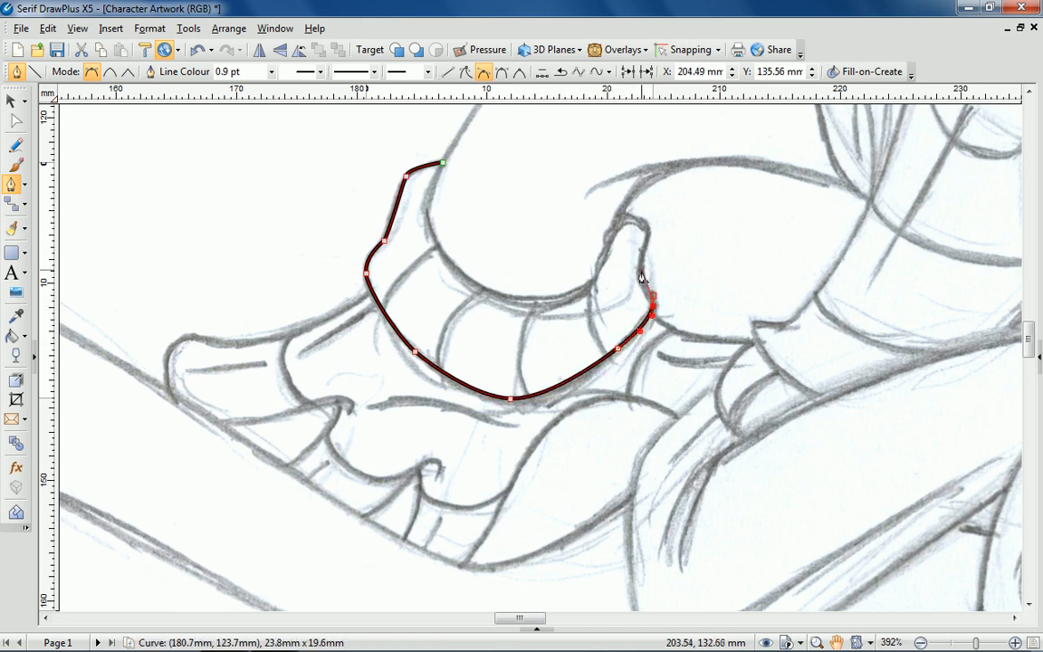
pyautogui.moveTo(652, 317); pyautogui.dragTo(649, 263)
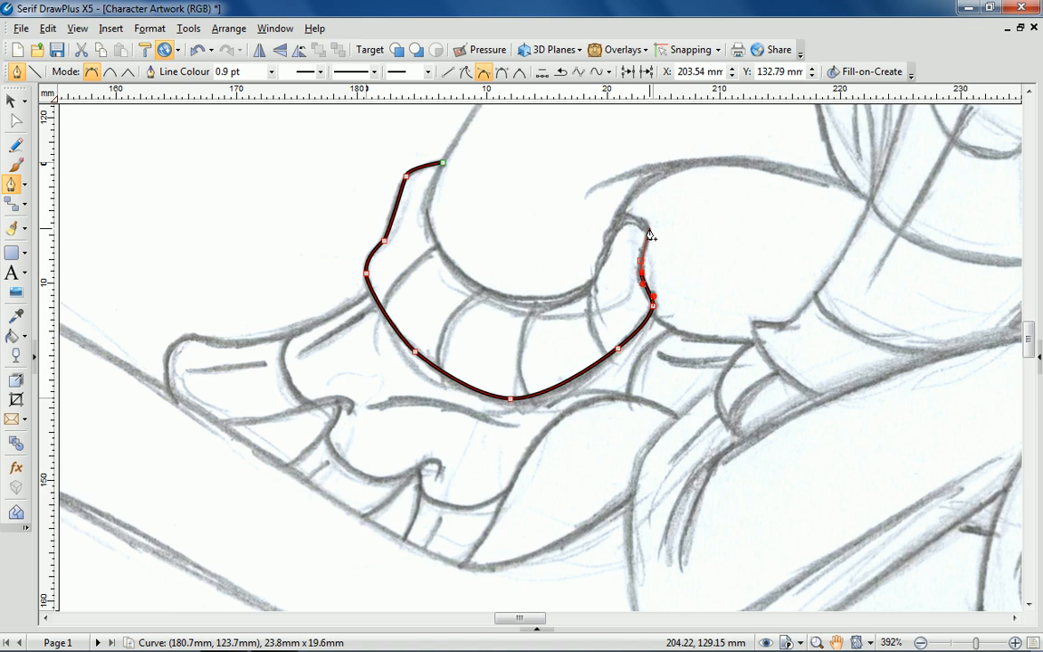
pyautogui.moveTo(650, 234); pyautogui.dragTo(623, 219)
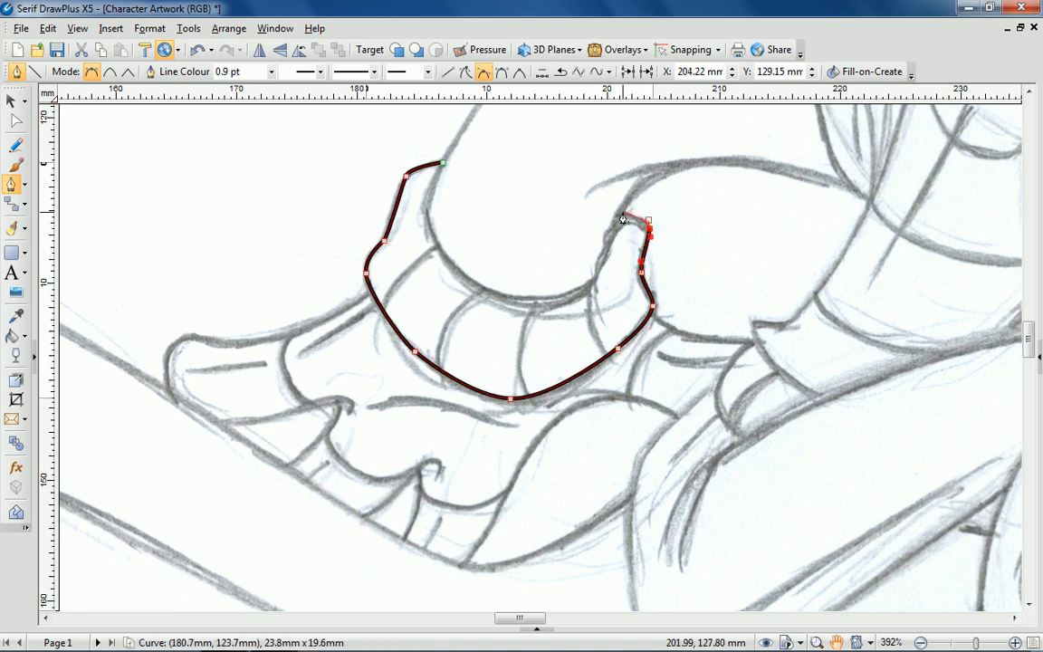
pyautogui.click(11, 100)
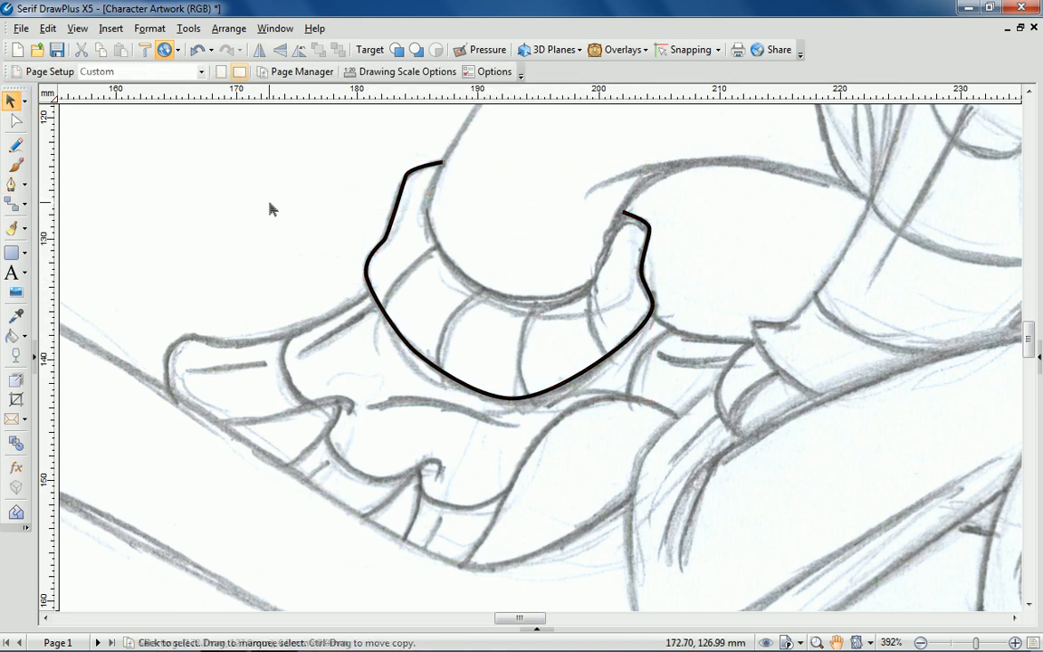
pyautogui.click(12, 186)
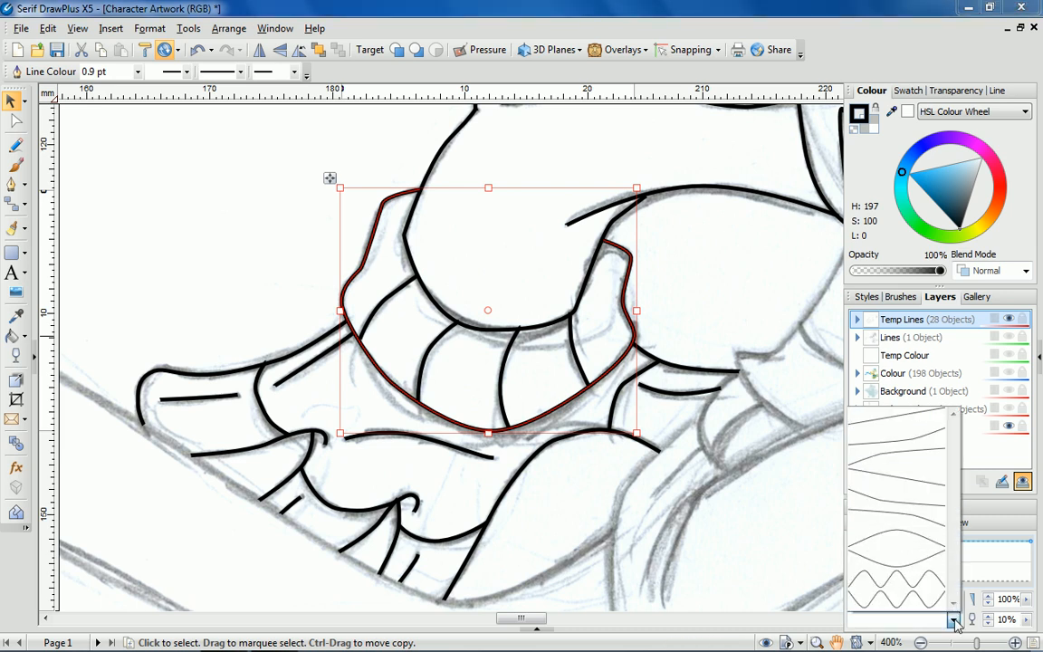
pyautogui.moveTo(922, 636)
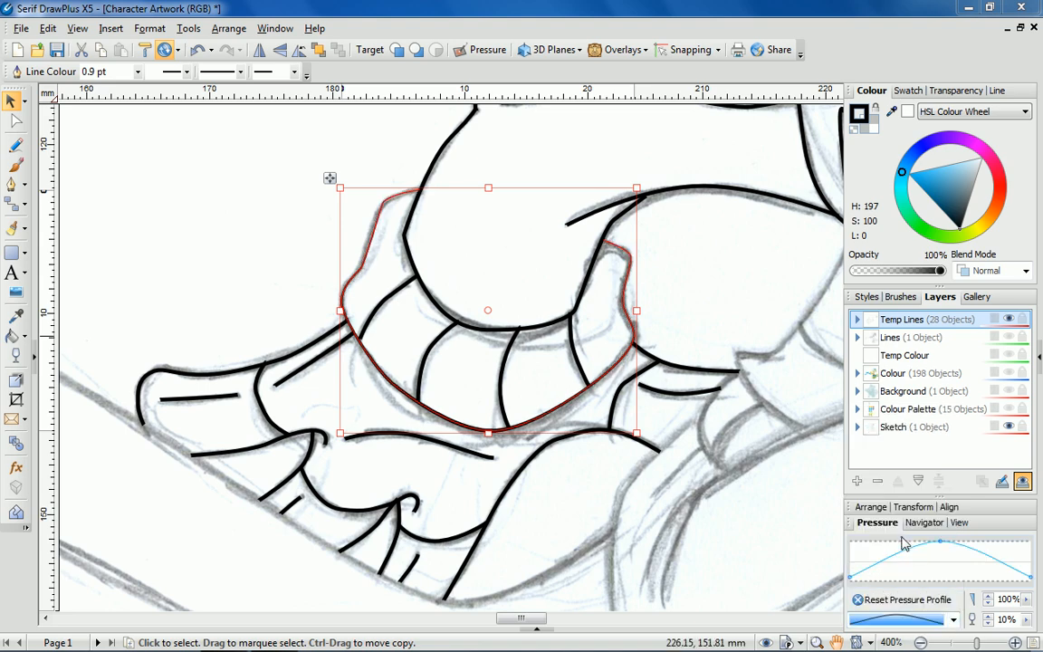
# Apply a tapering pressure profile and wider stroke to the shoe outline, then thicken the small shoe line.
pyautogui.click(998, 90)
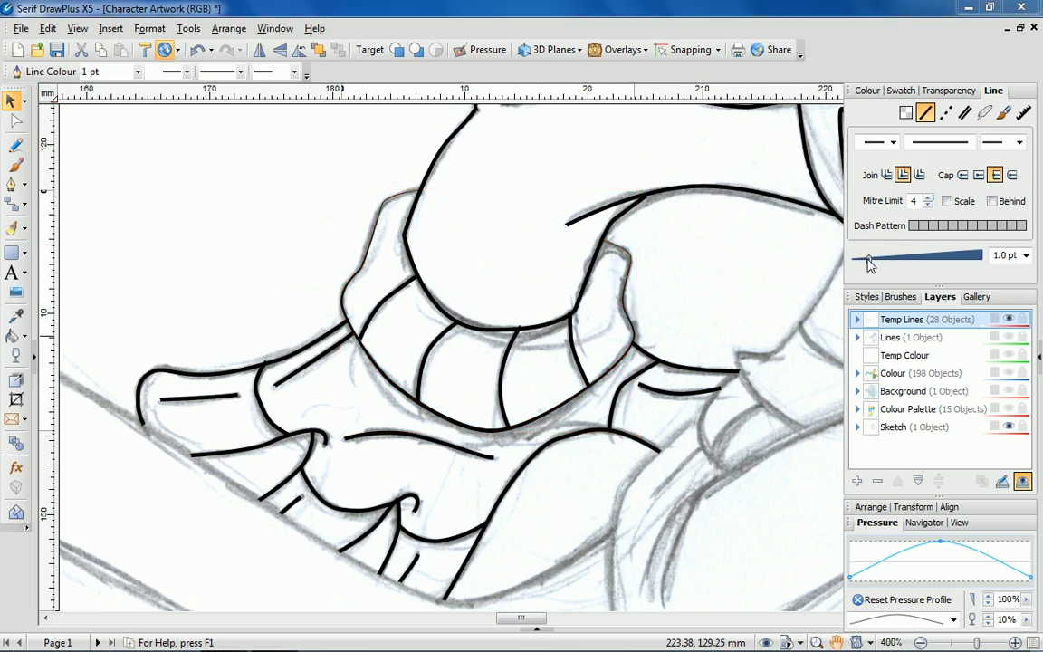
pyautogui.moveTo(867, 255); pyautogui.dragTo(903, 255)
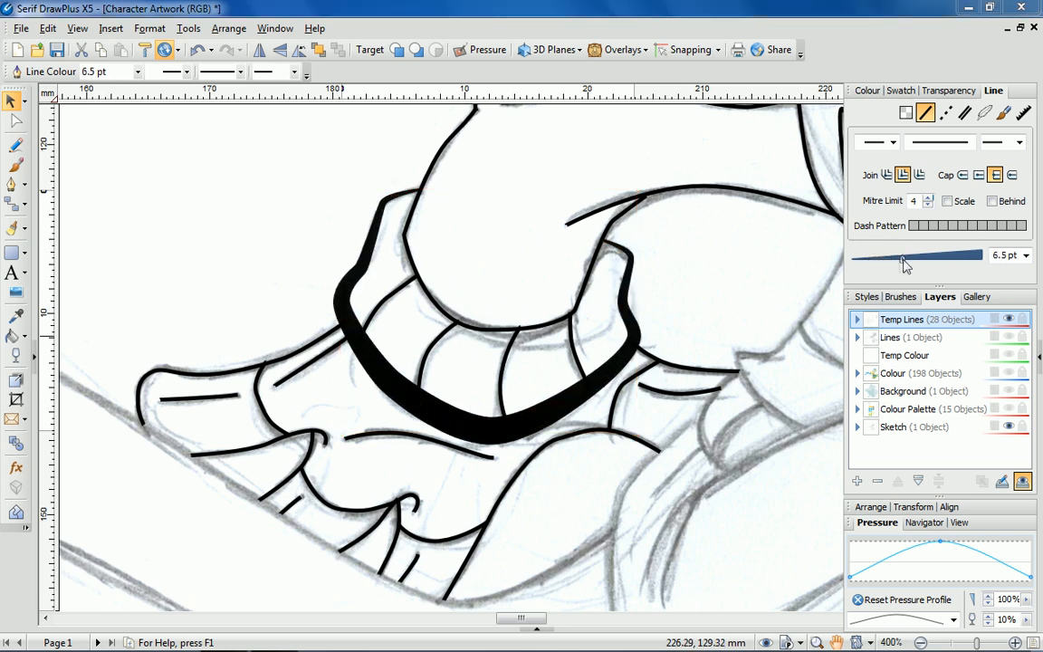
pyautogui.moveTo(903, 255); pyautogui.dragTo(894, 255)
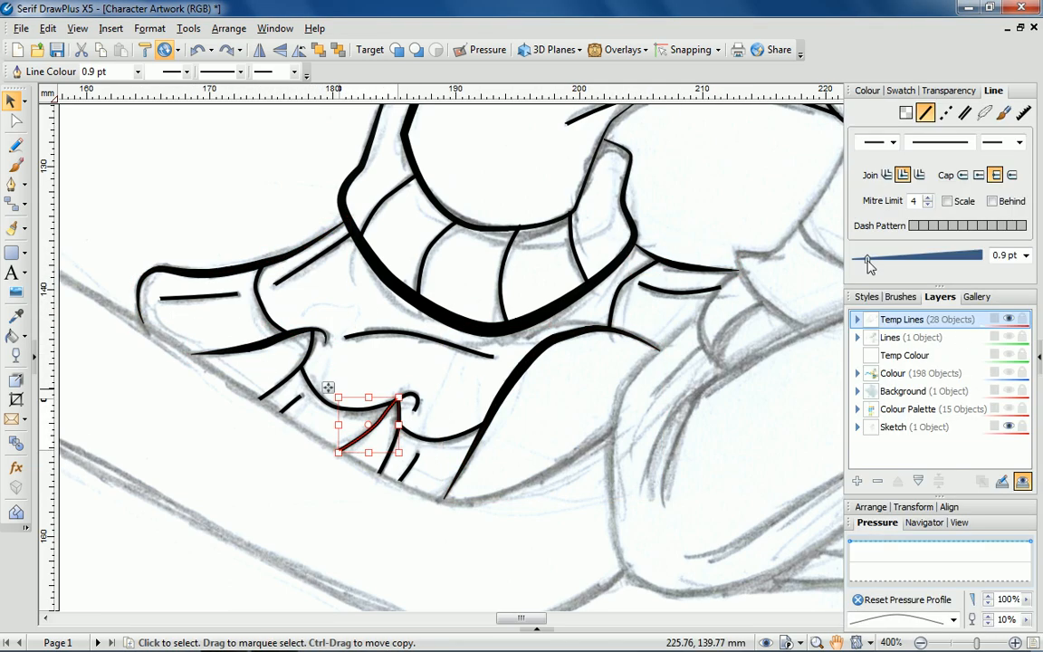
pyautogui.moveTo(867, 260); pyautogui.dragTo(876, 260)
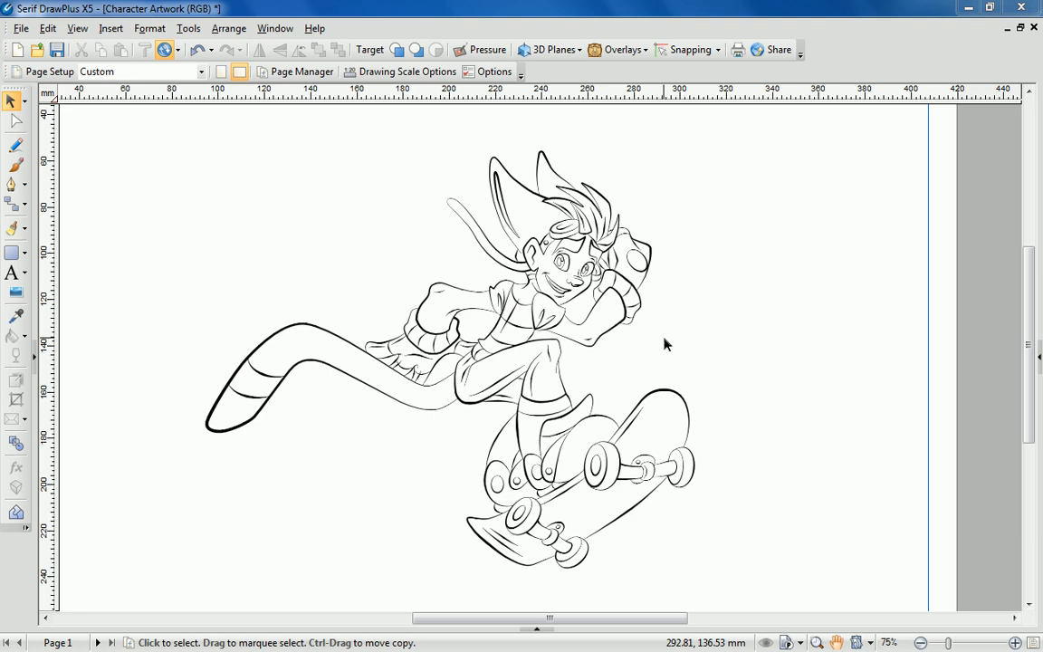
pyautogui.moveTo(939, 369)
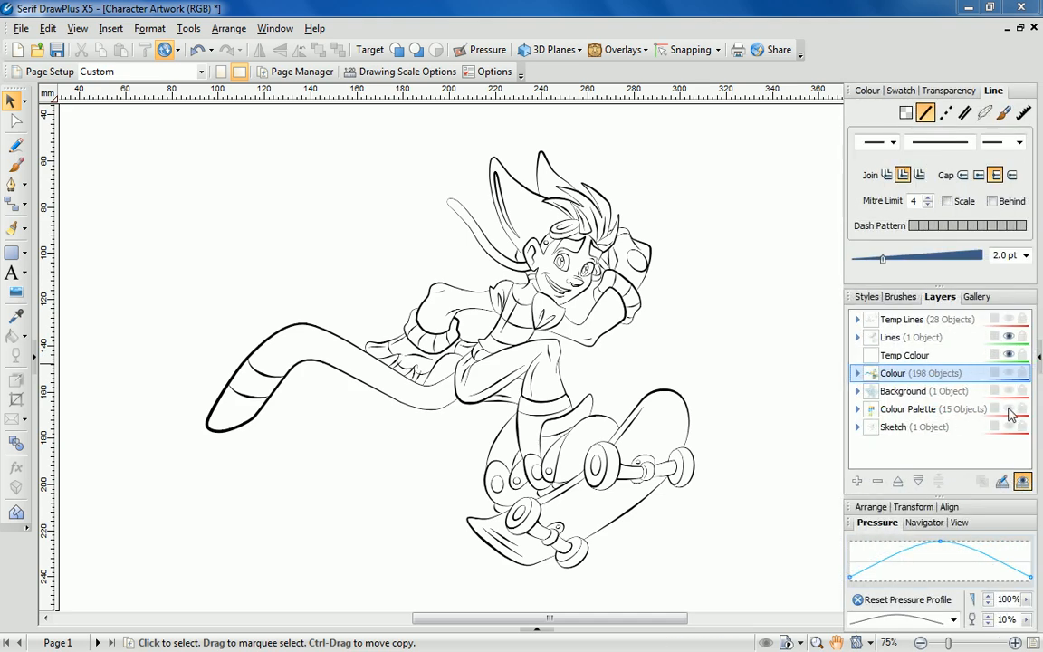
# Make the Colour Palette layer visible alongside the clean line art.
pyautogui.click(917, 409)
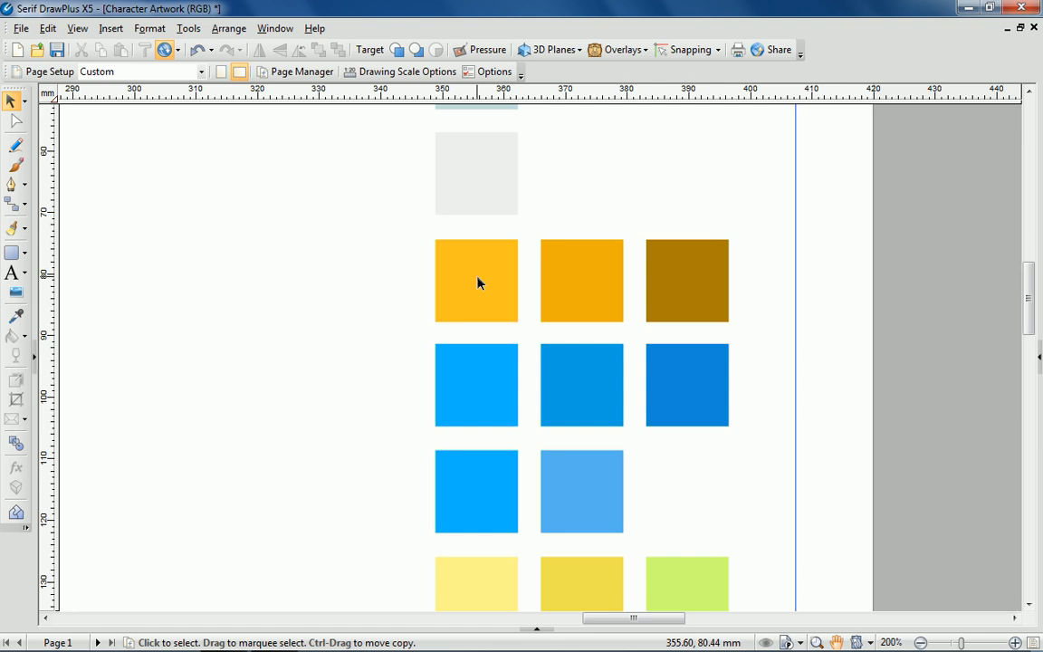
pyautogui.moveTo(688, 285)
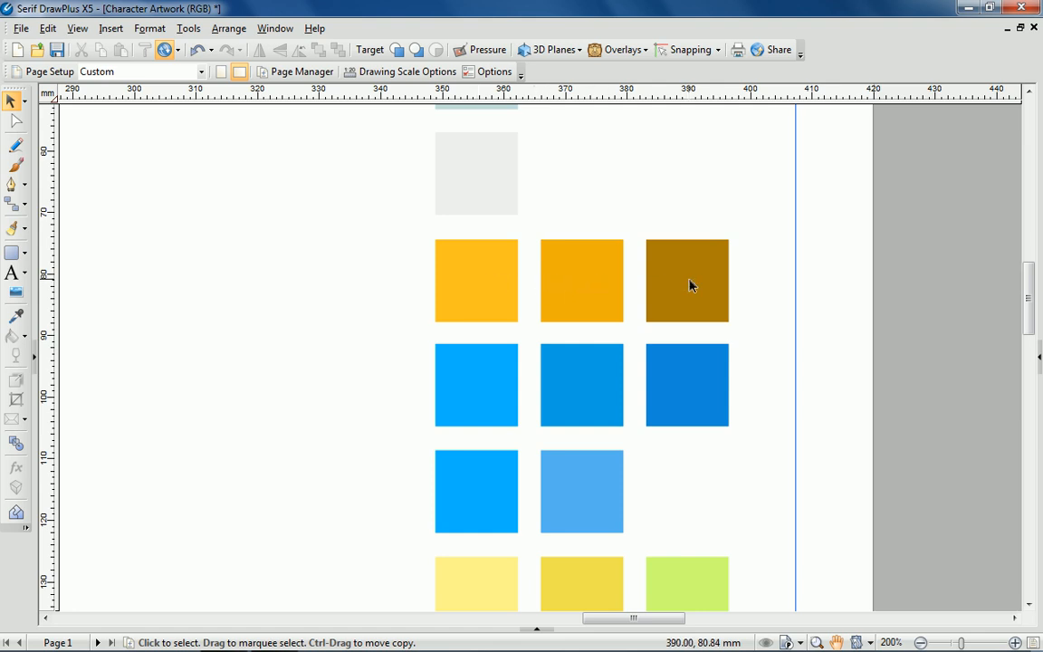
pyautogui.moveTo(475, 394)
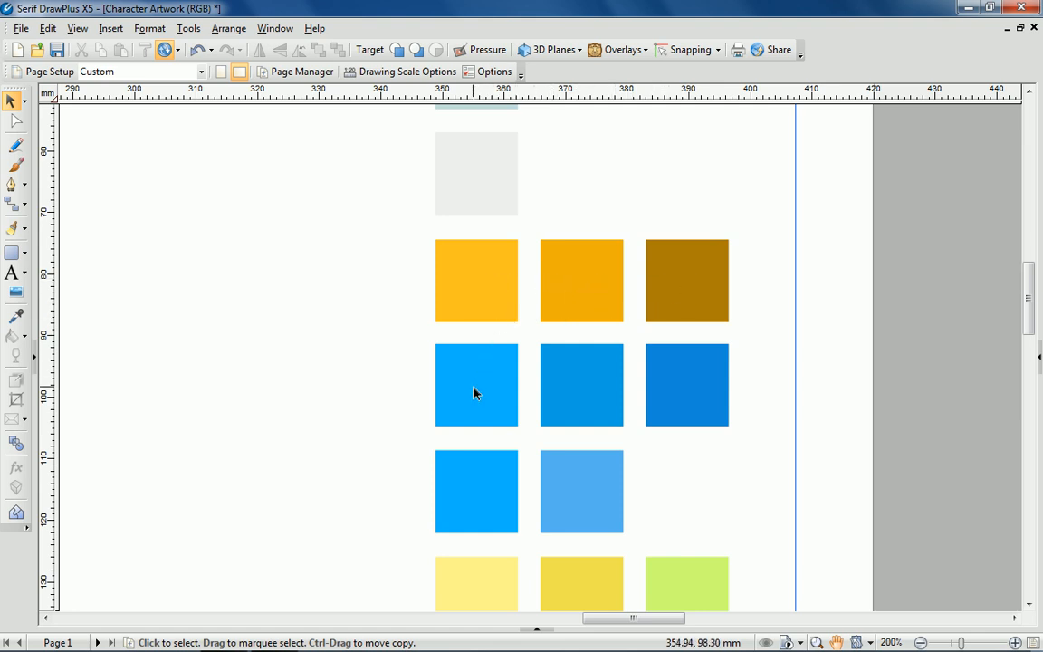
pyautogui.moveTo(689, 386)
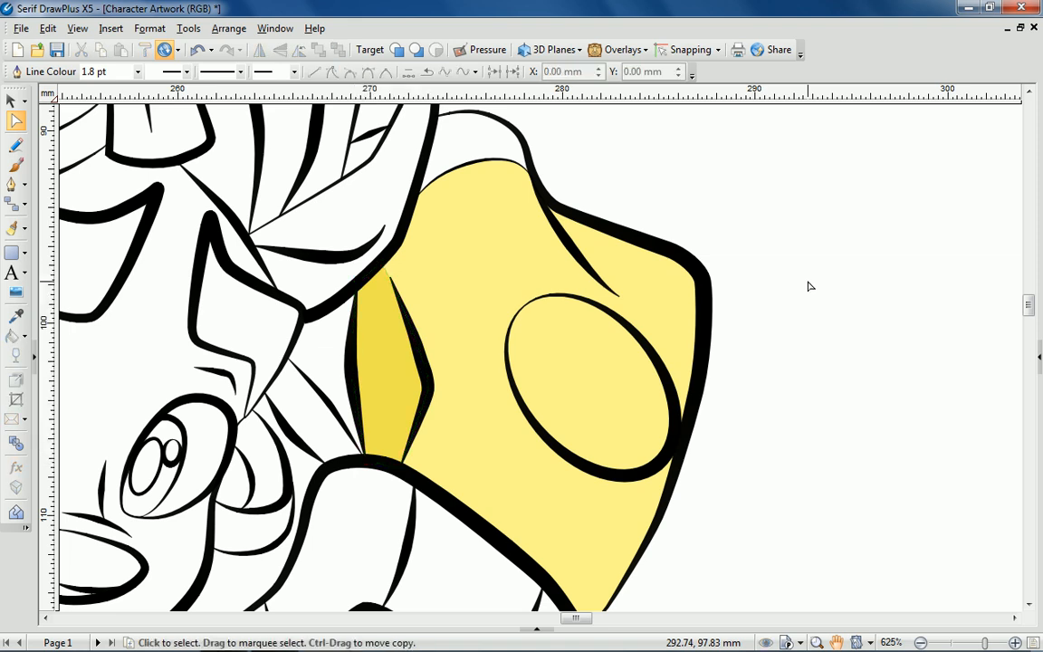
pyautogui.moveTo(473, 230)
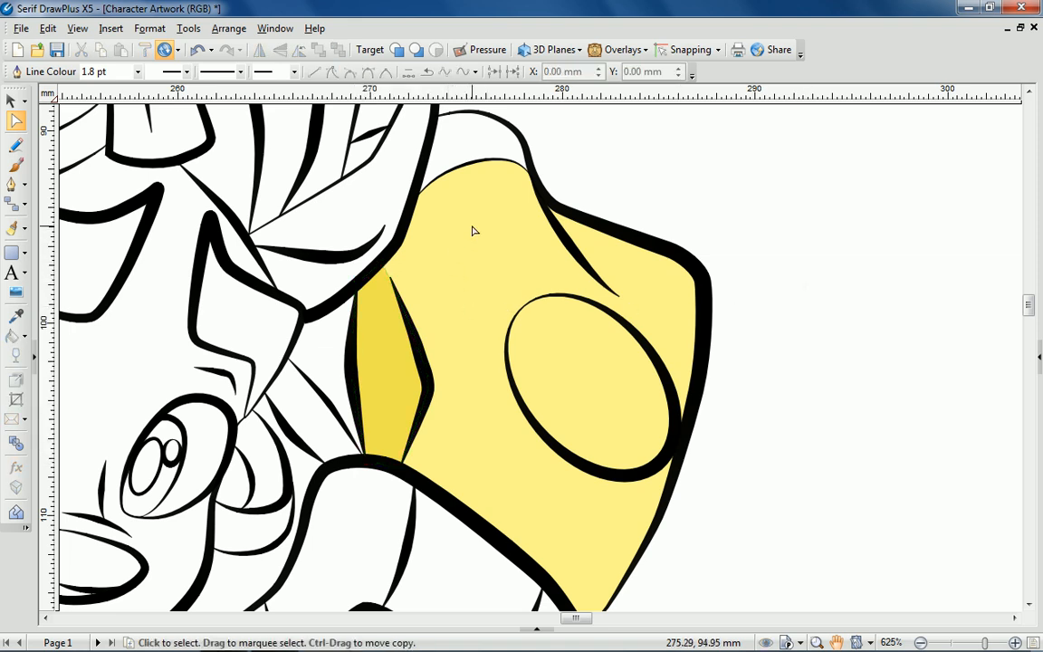
pyautogui.moveTo(377, 358)
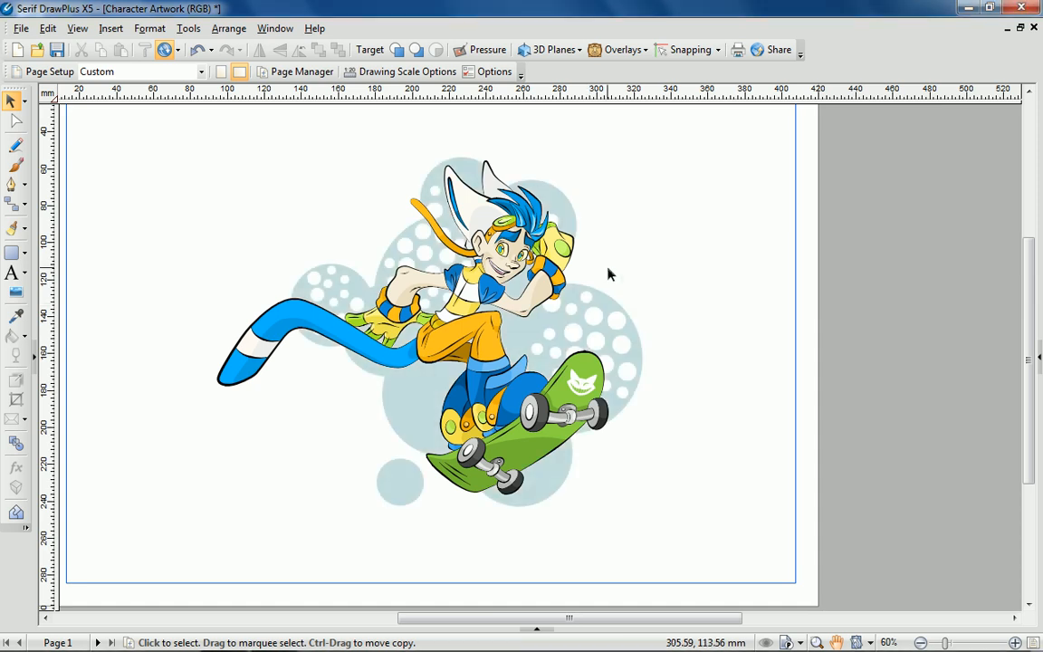
# Drag a quick ellipse circle over the skateboarder's legs.
pyautogui.moveTo(381, 339); pyautogui.dragTo(507, 457)
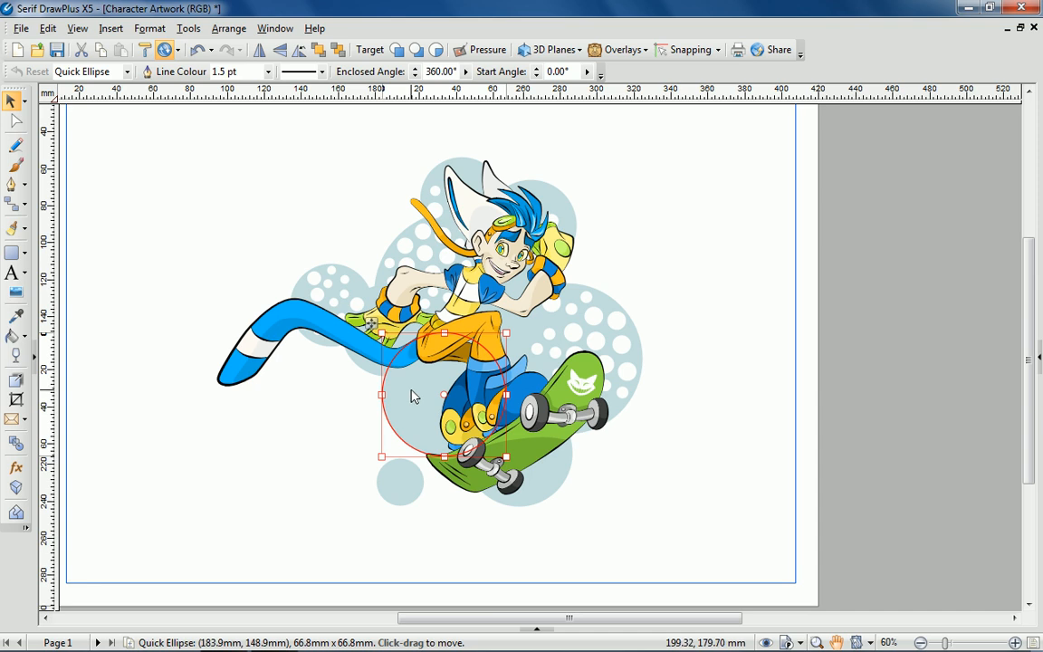